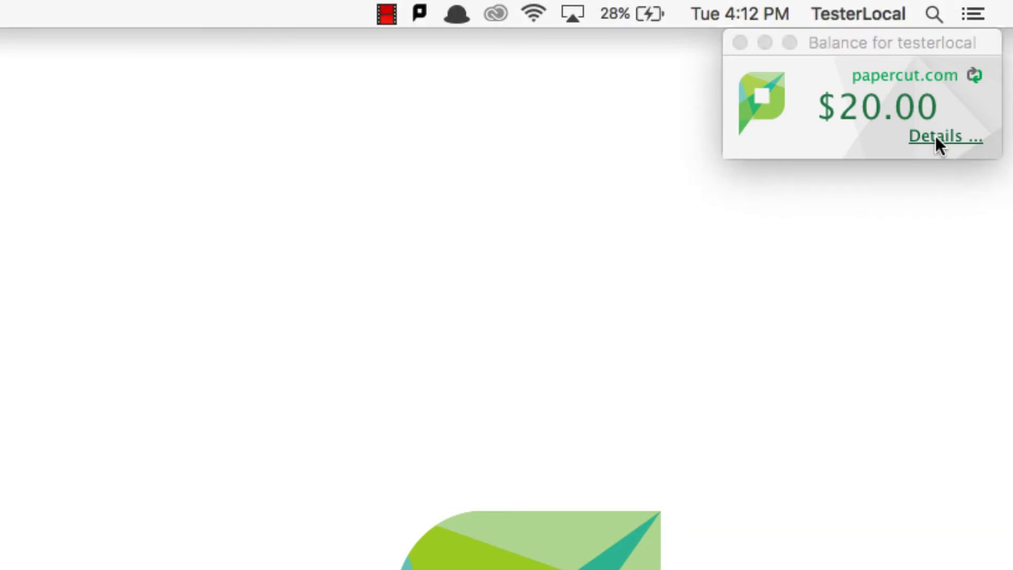
Follow Details… from the PaperCut balance popup to the user web login with username prefilled.
{"action": "left_click", "coordinate": [941, 135]}
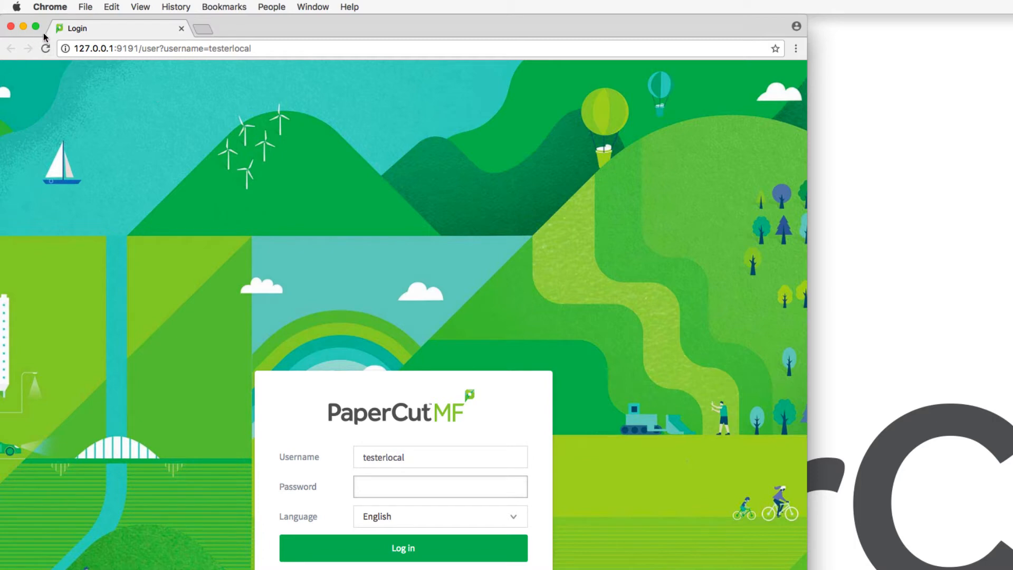
{"action": "mouse_move", "coordinate": [306, 228]}
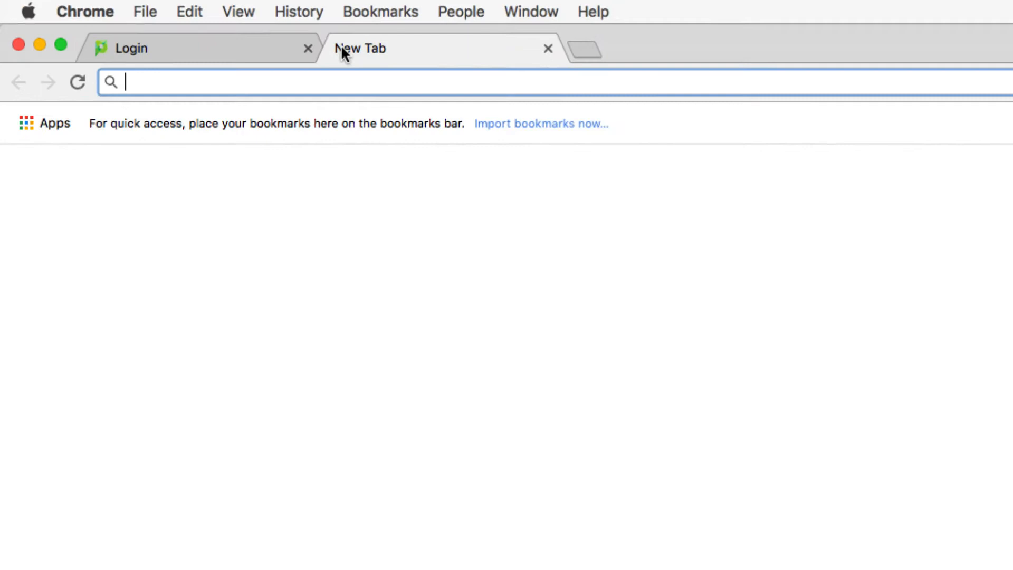
Go to localhost:9191/user in a new tab to reach the empty user login page.
{"action": "type", "text": "localhost:9191"}
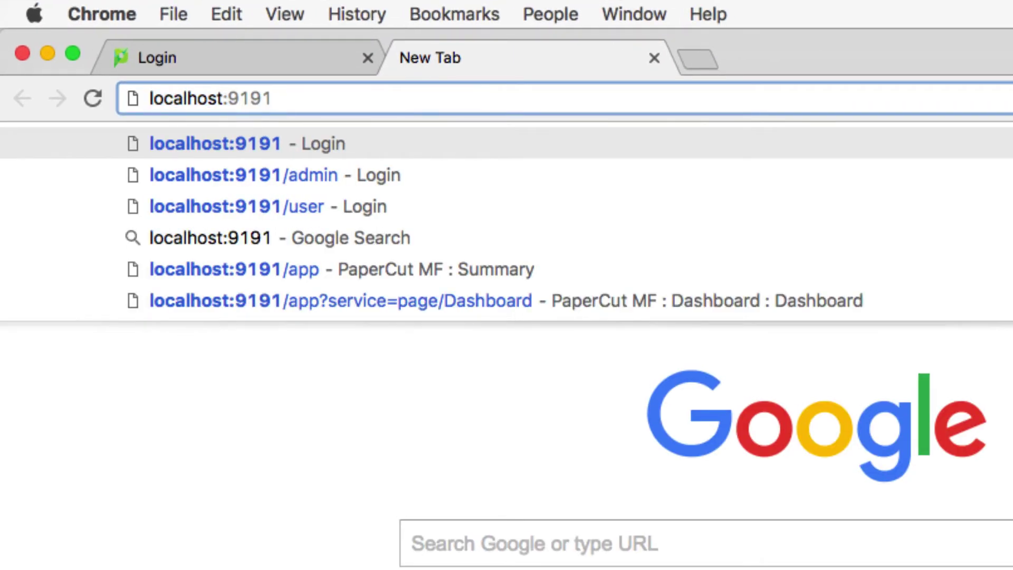
{"action": "type", "text": "/user"}
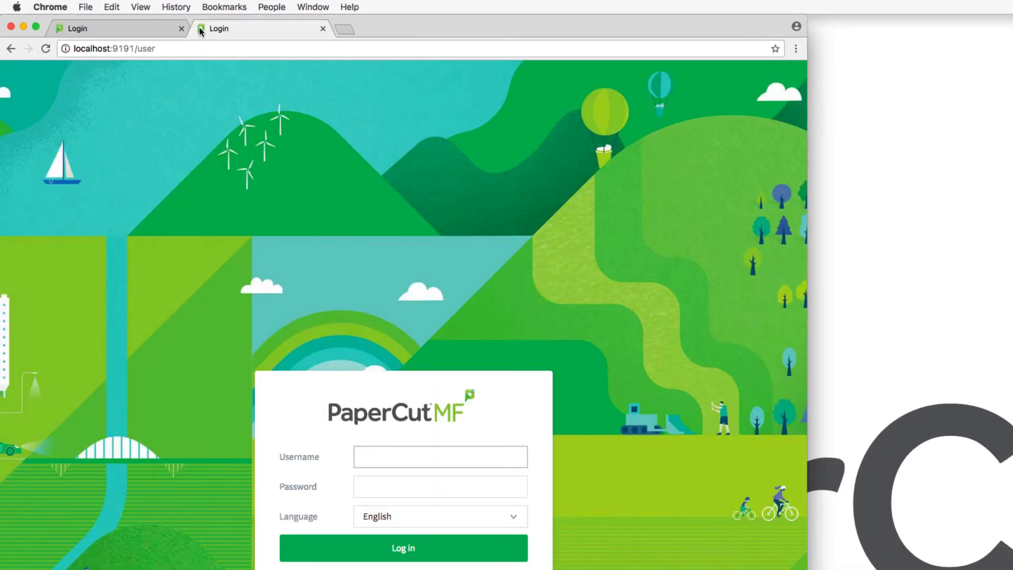
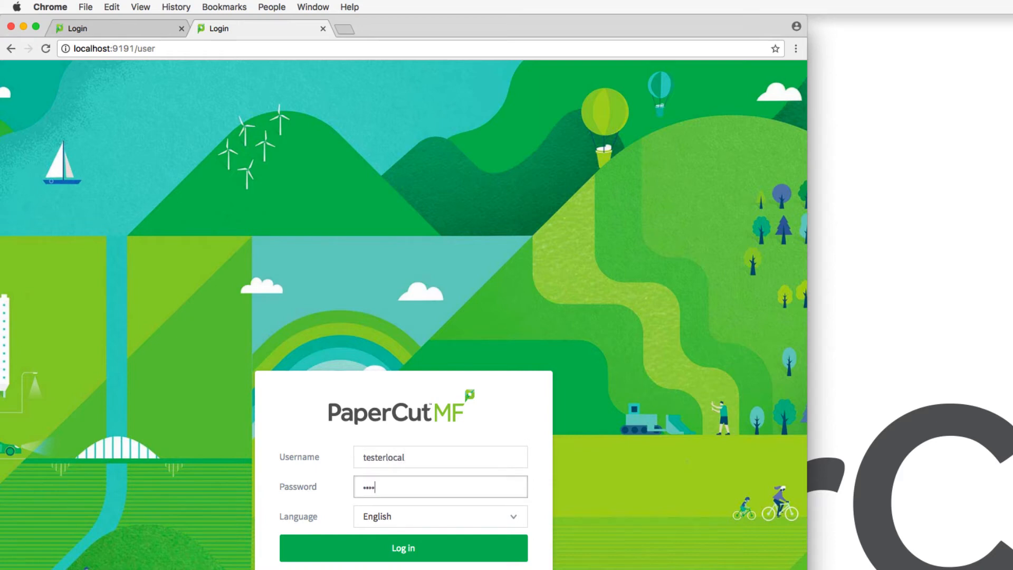
Log in as tester to reach the user Summary page showing the $20.00 balance.
{"action": "left_click", "coordinate": [405, 549]}
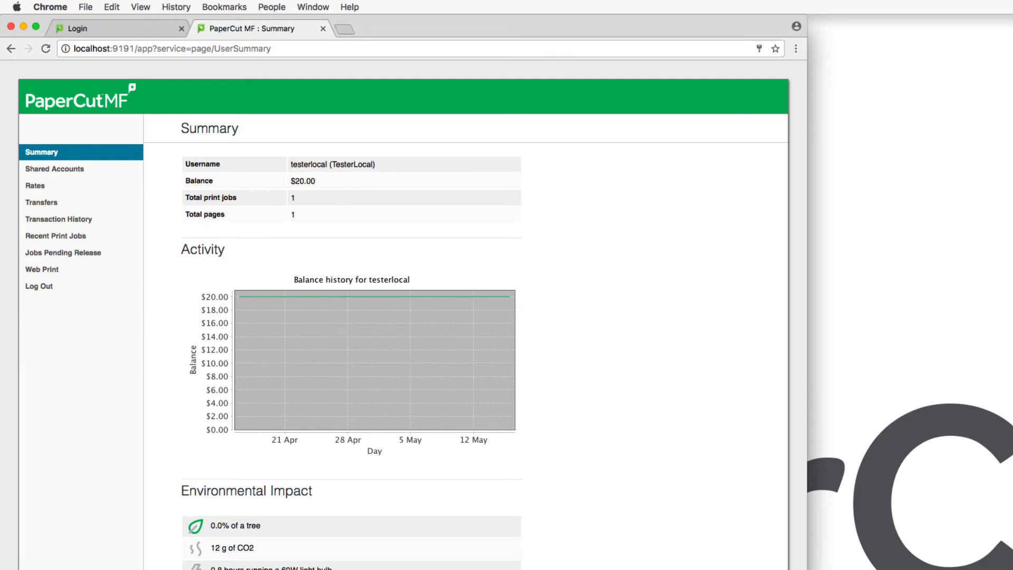
{"action": "mouse_move", "coordinate": [175, 6]}
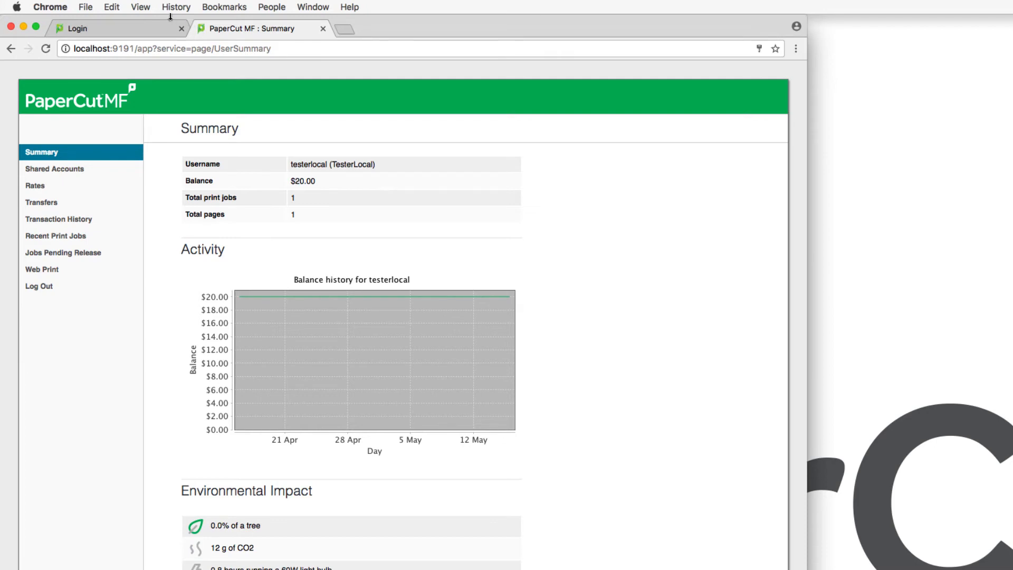
Close the user tabs and go to localhost:9191/admin for the admin login page.
{"action": "left_click", "coordinate": [95, 29]}
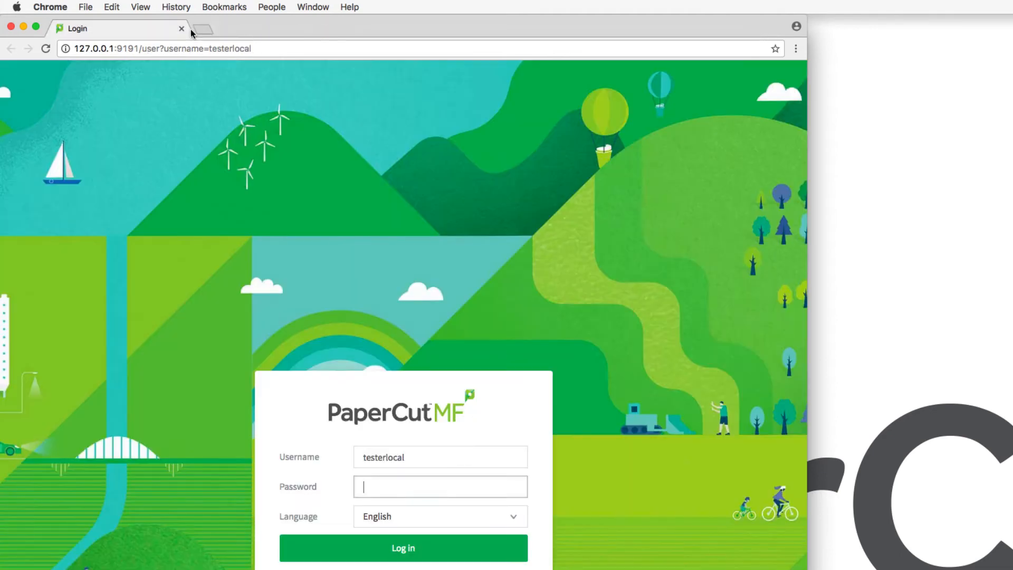
{"action": "left_click", "coordinate": [205, 29]}
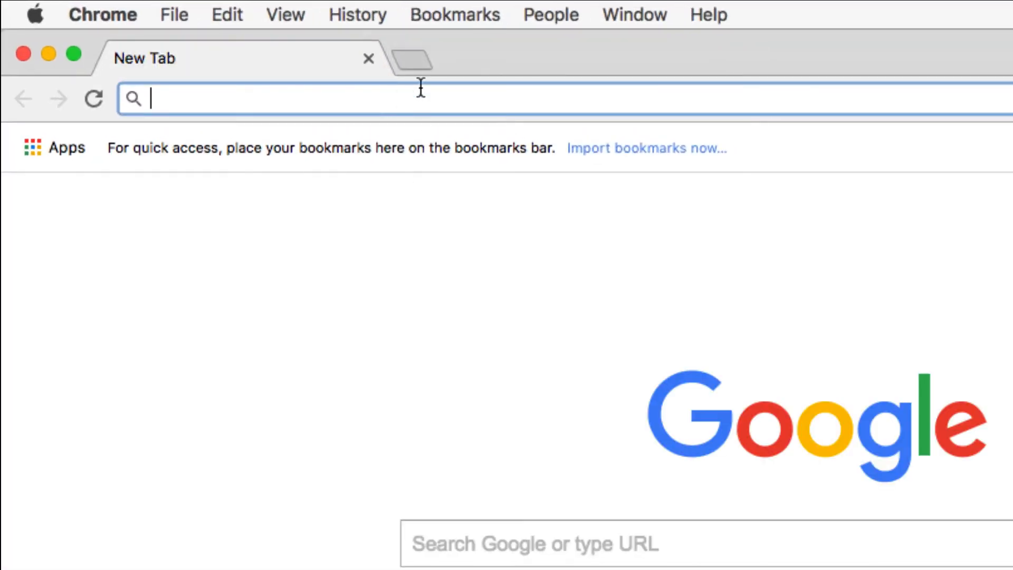
{"action": "type", "text": "localhost:9191/user"}
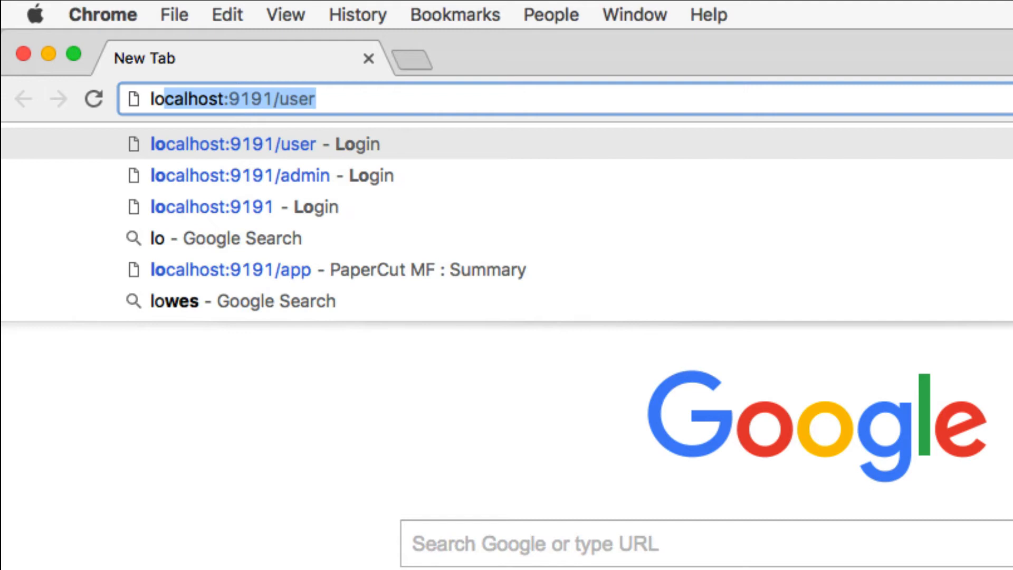
{"action": "key", "text": "Backspace"}
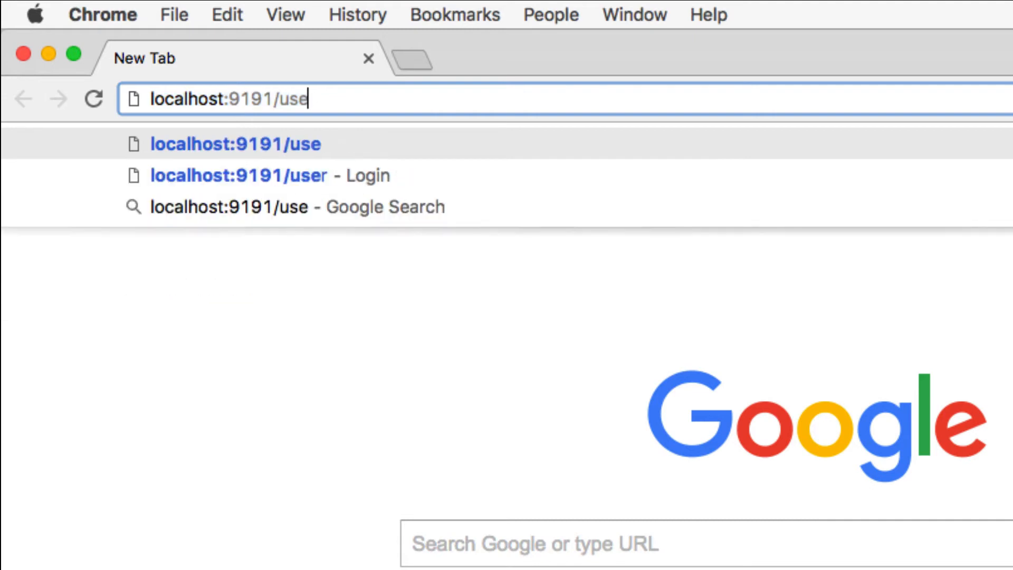
{"action": "key", "text": "Backspace"}
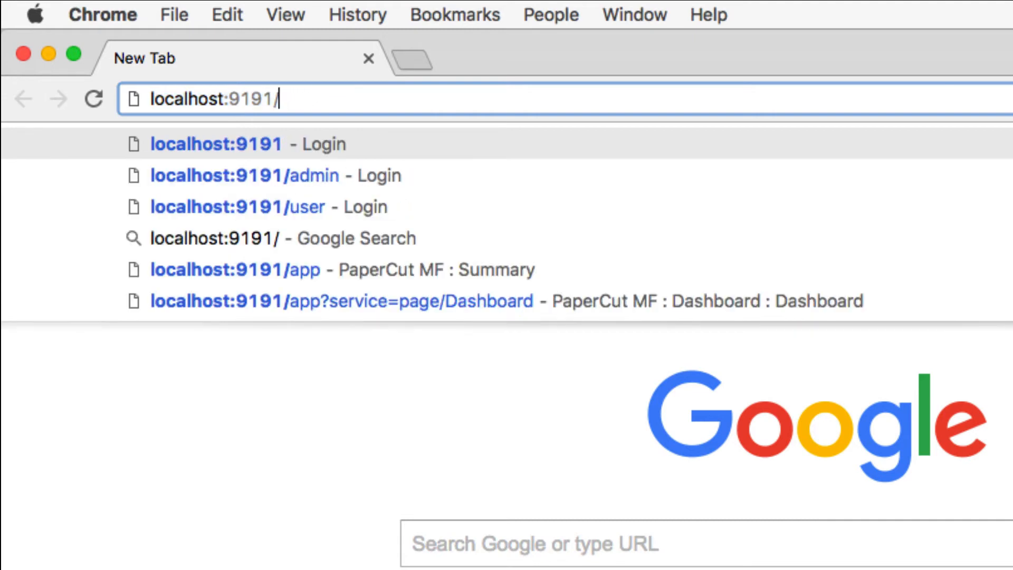
{"action": "type", "text": "/admin"}
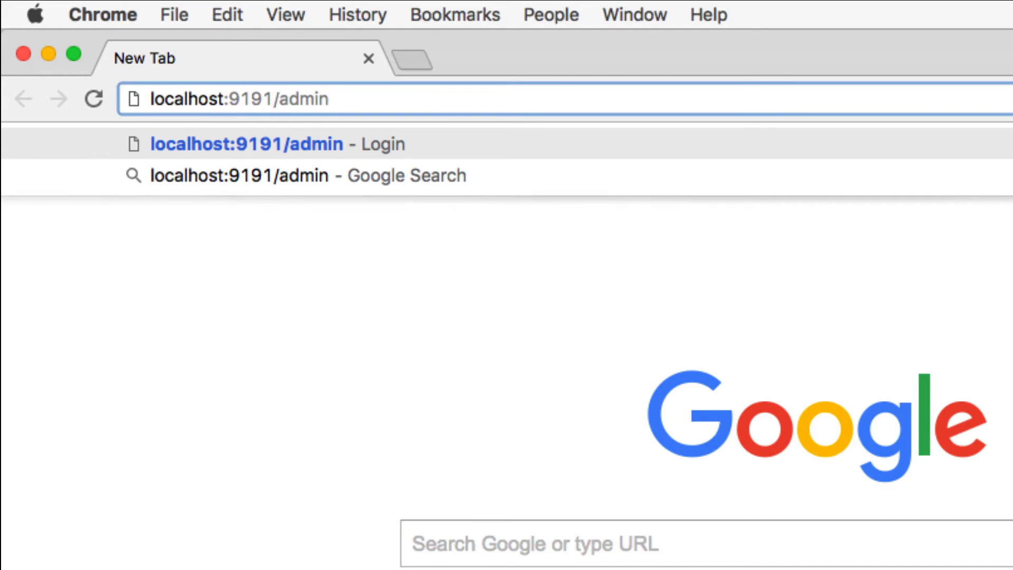
{"action": "left_click", "coordinate": [248, 143]}
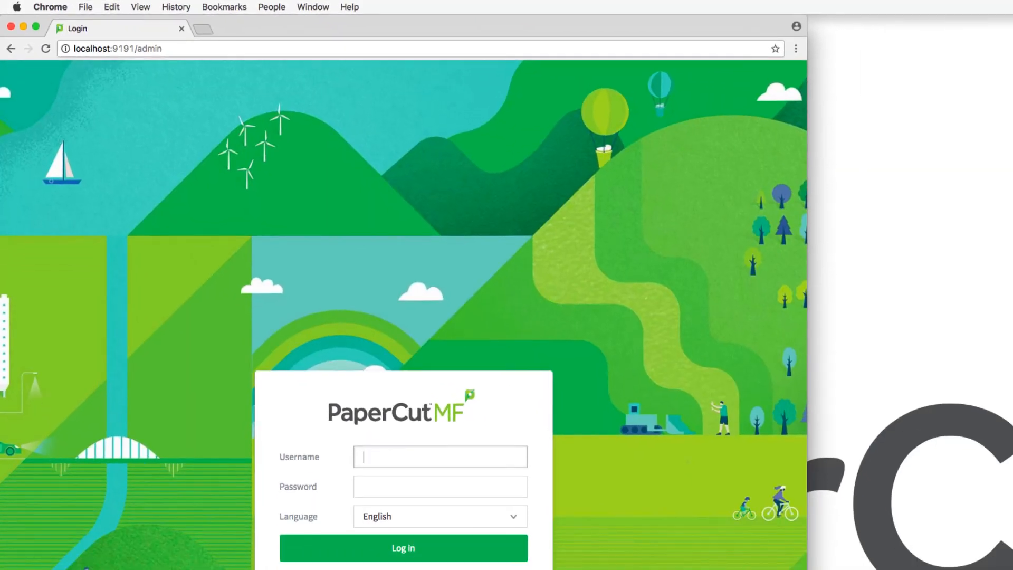
Log in as admin with the password to reach the admin Dashboard.
{"action": "type", "text": "admin"}
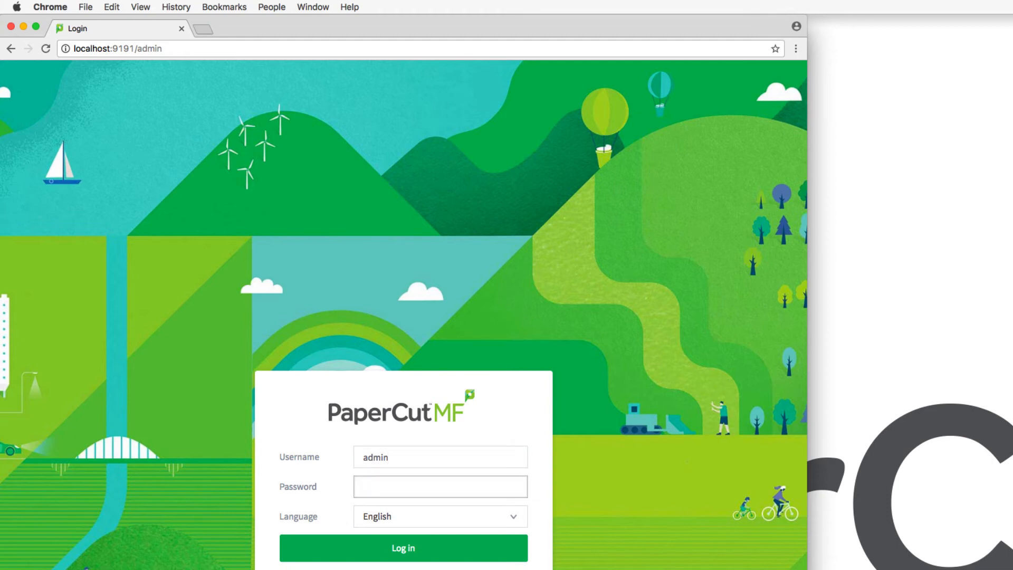
{"action": "type", "text": "password"}
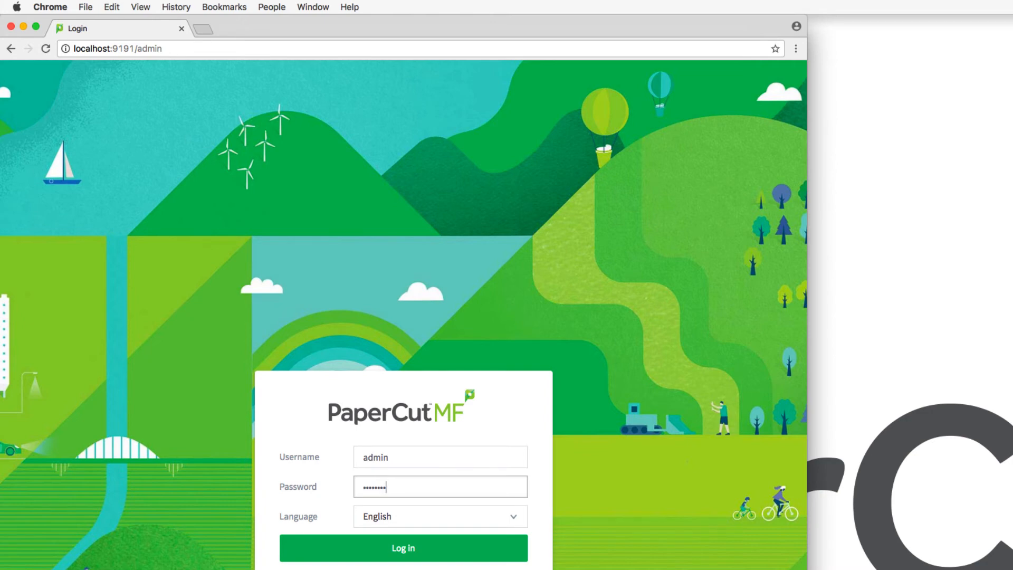
{"action": "left_click", "coordinate": [403, 549]}
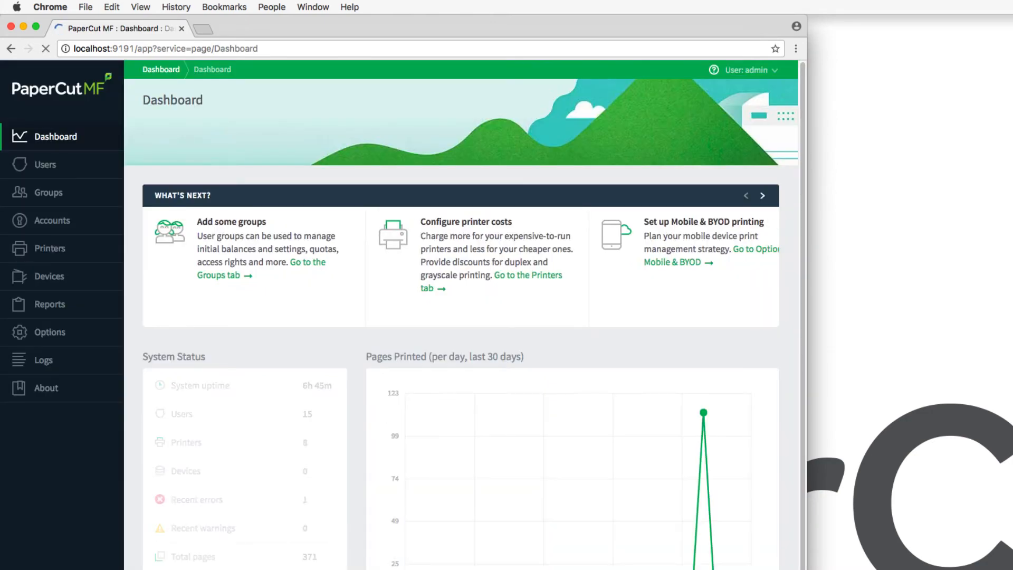
{"action": "left_click", "coordinate": [44, 48]}
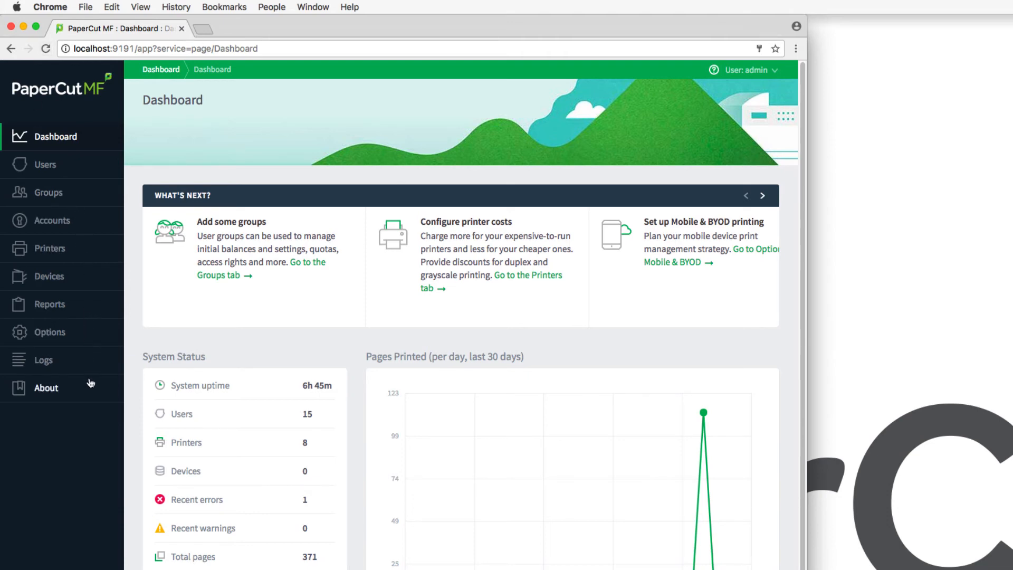
{"action": "mouse_move", "coordinate": [99, 131]}
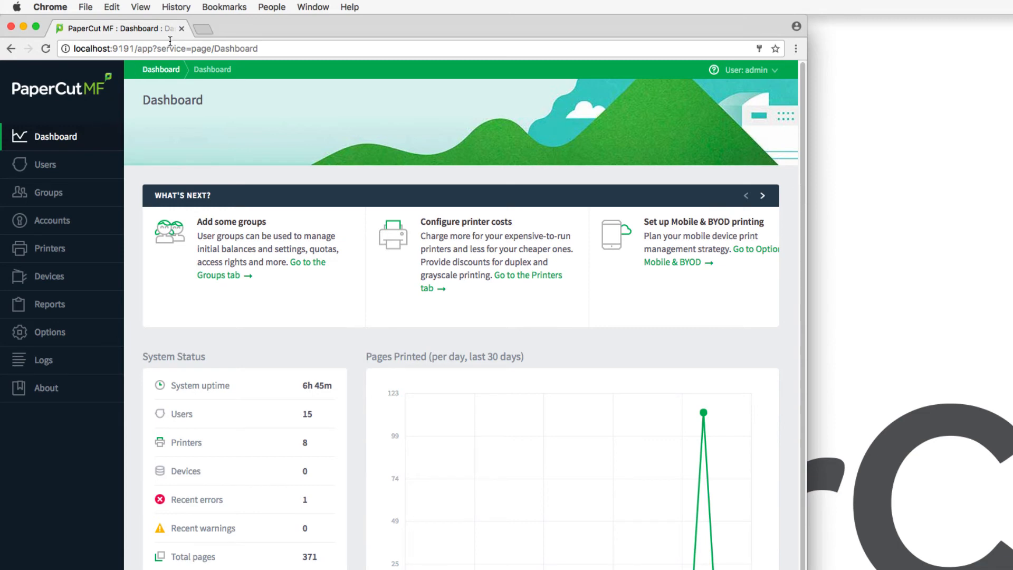
{"action": "left_click", "coordinate": [169, 49]}
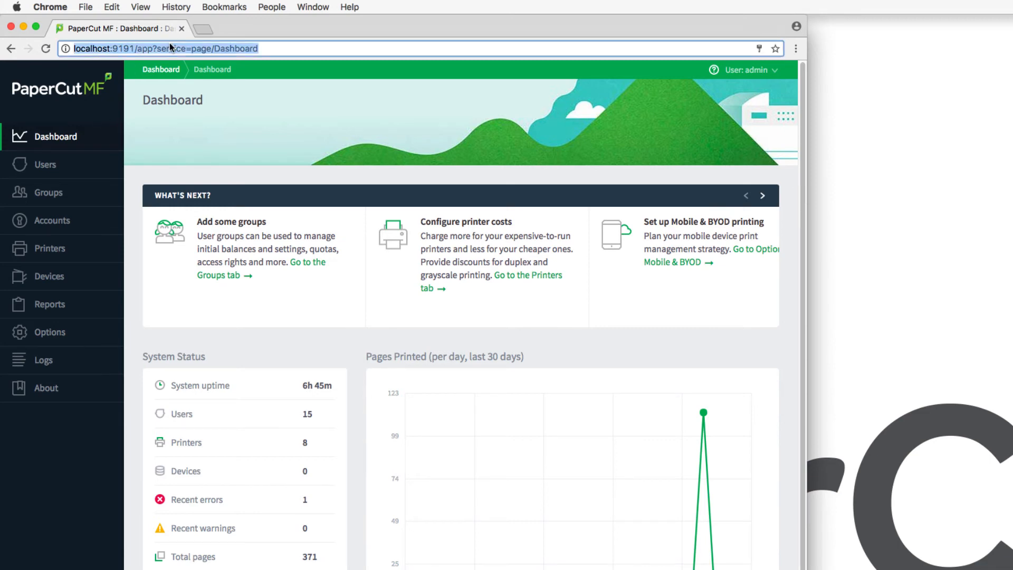
{"action": "type", "text": "localhost:9191/user"}
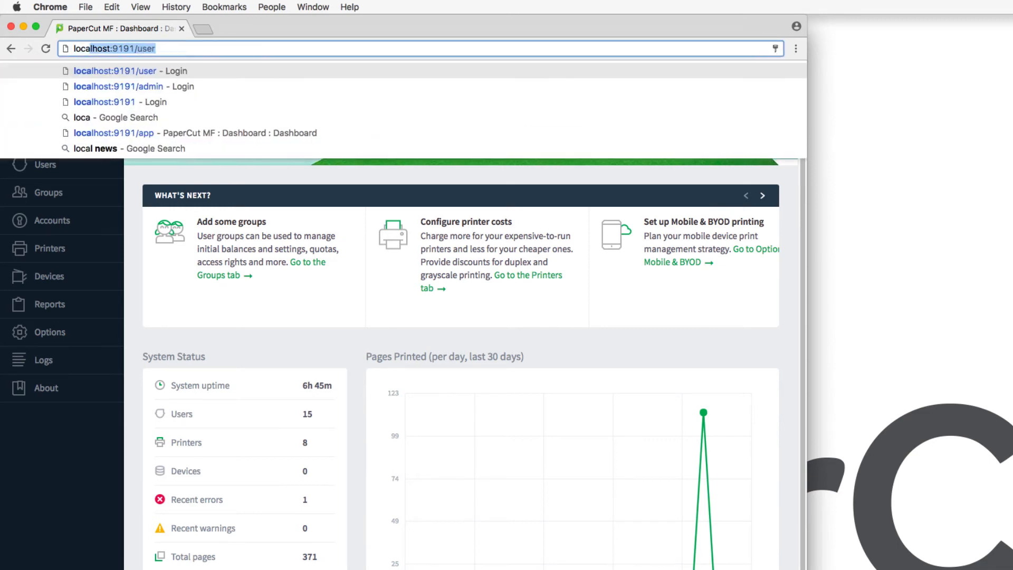
{"action": "left_click", "coordinate": [129, 71]}
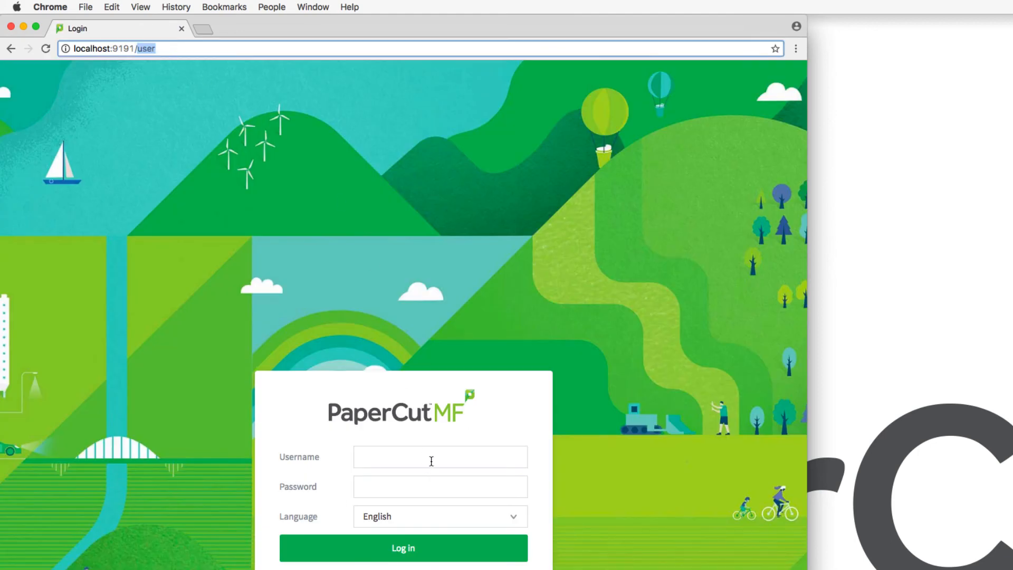
{"action": "type", "text": "admin"}
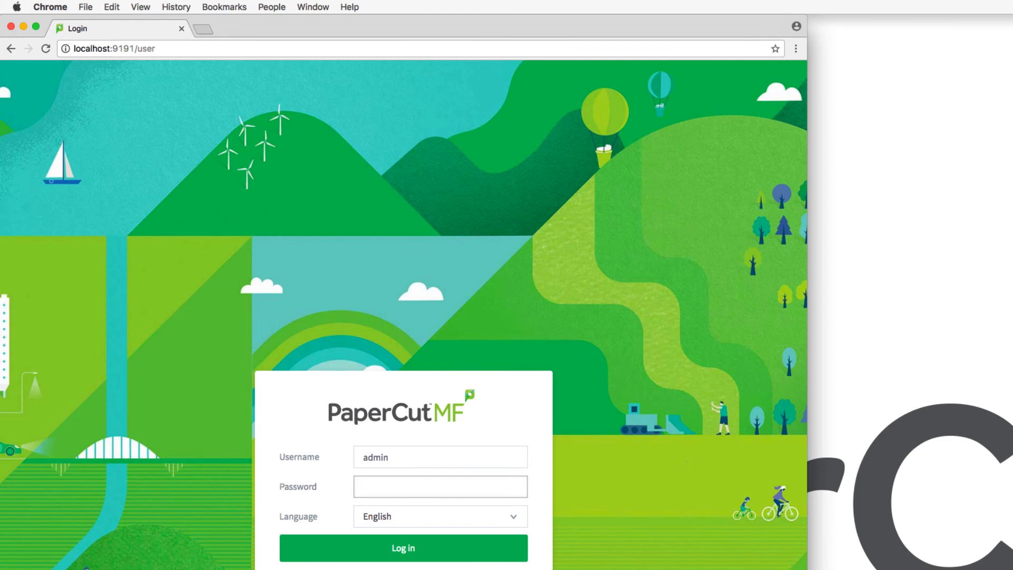
{"action": "left_click", "coordinate": [405, 548]}
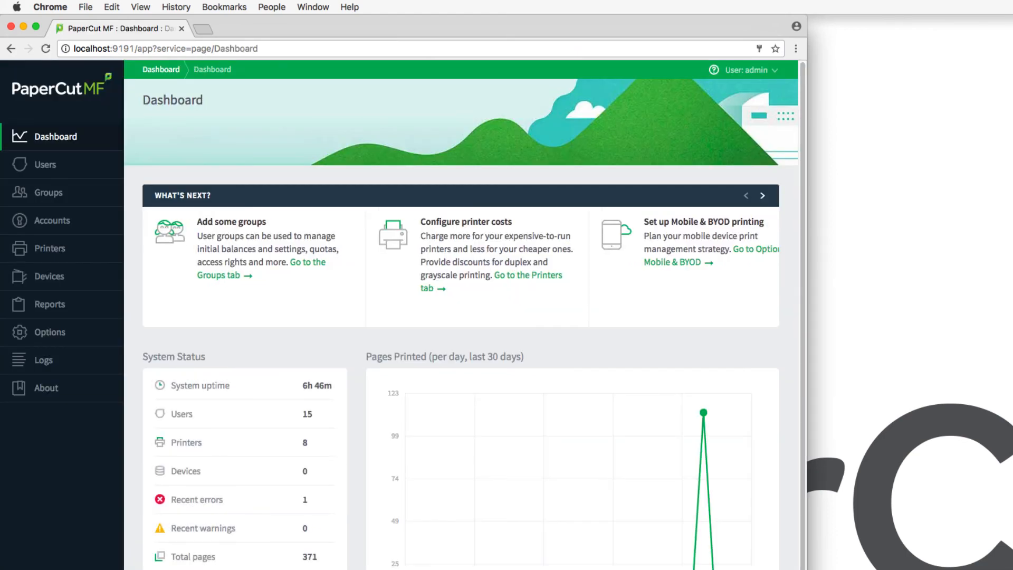
{"action": "mouse_move", "coordinate": [65, 273]}
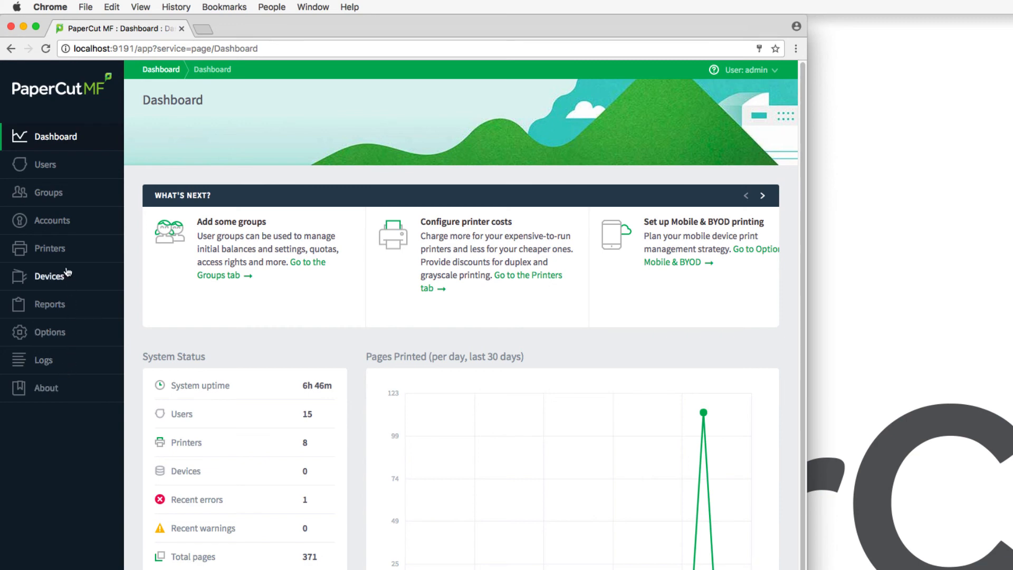
Go via Devices to Printers to show the Printer List with $0.15 page costs.
{"action": "left_click", "coordinate": [49, 276]}
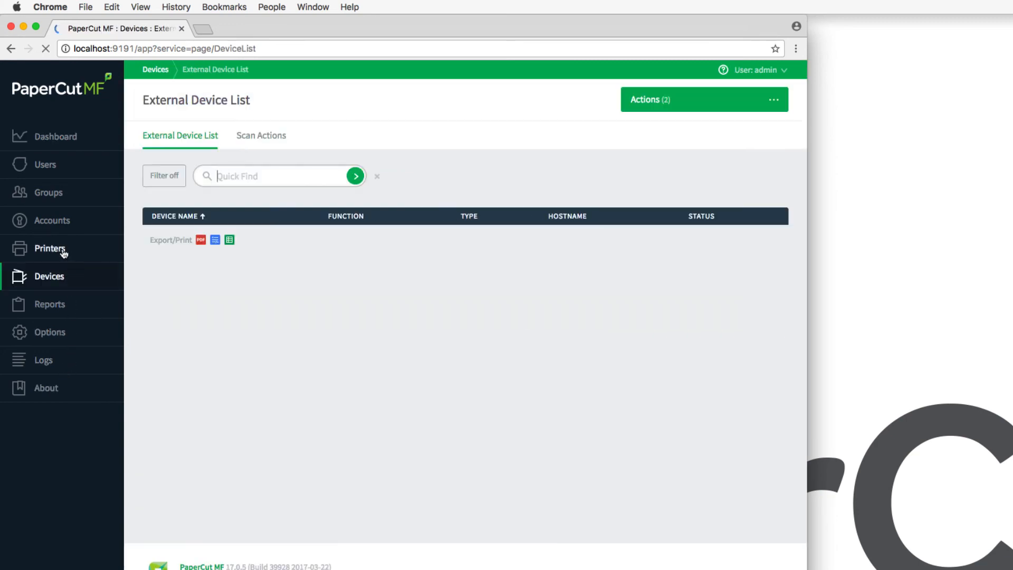
{"action": "left_click", "coordinate": [49, 248]}
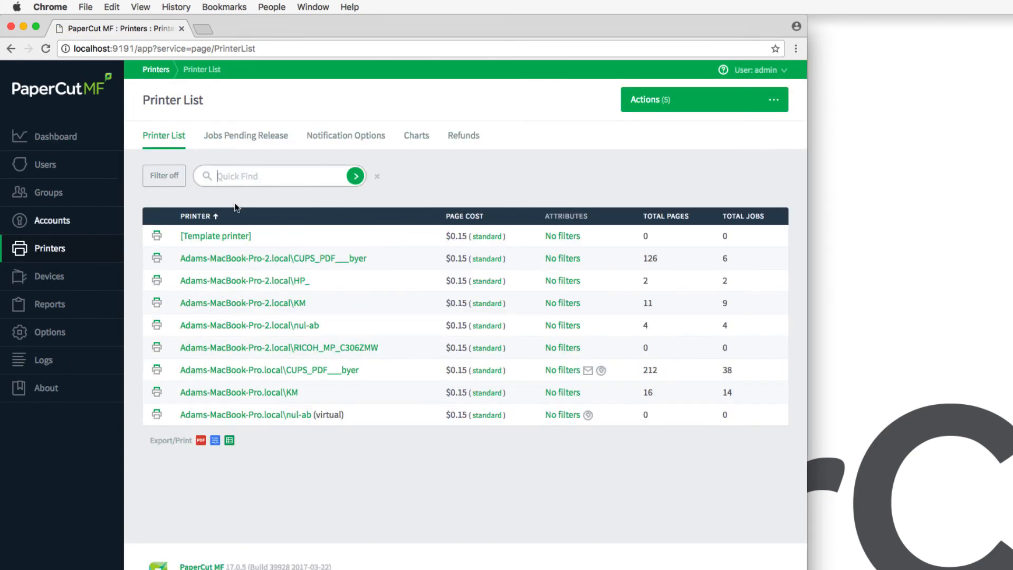